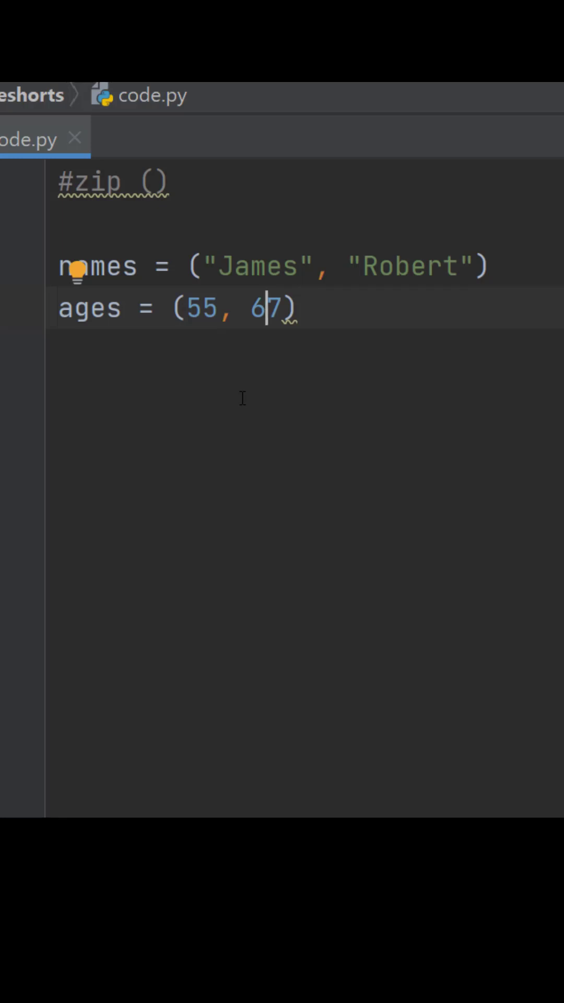
mouse_move(112, 167)
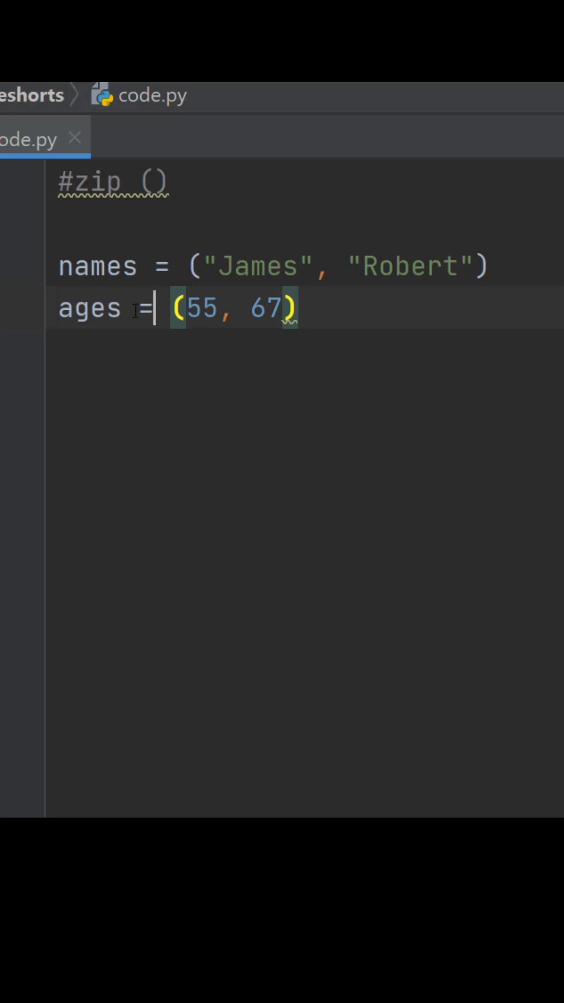
Add the line print(zip(names, ages)) to code.py and run it, showing a zip object.
type("print")
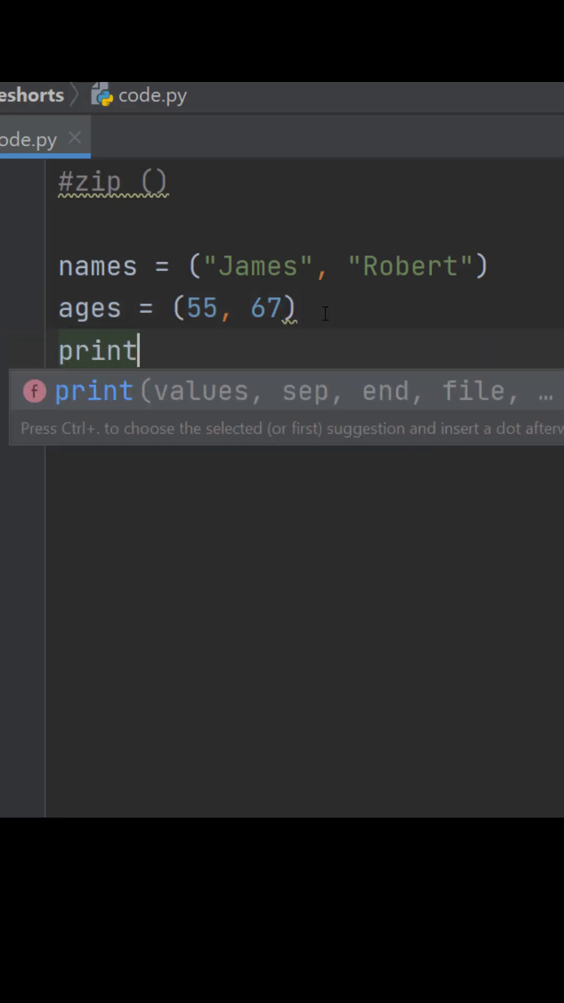
type("(zip(names,")
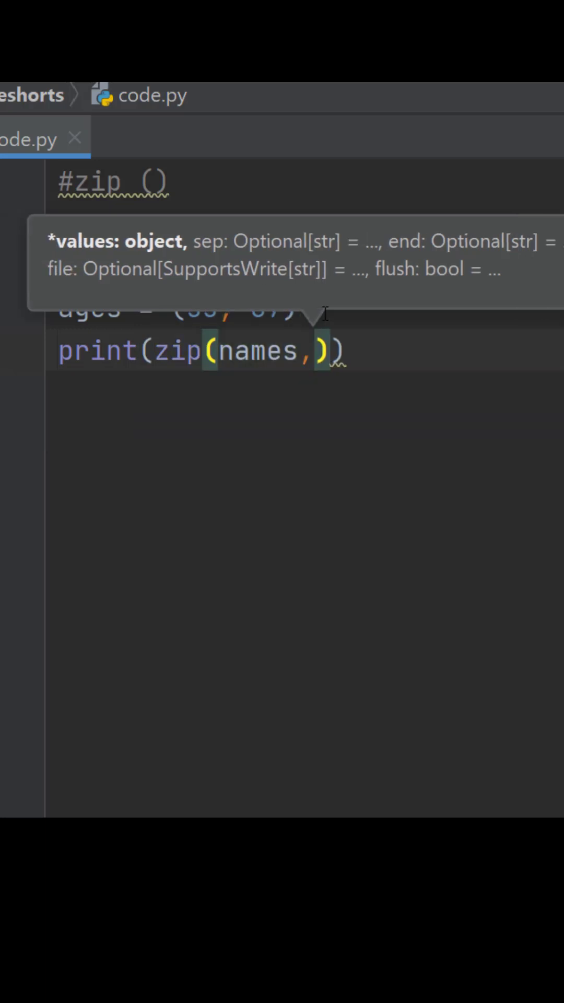
type("ages")
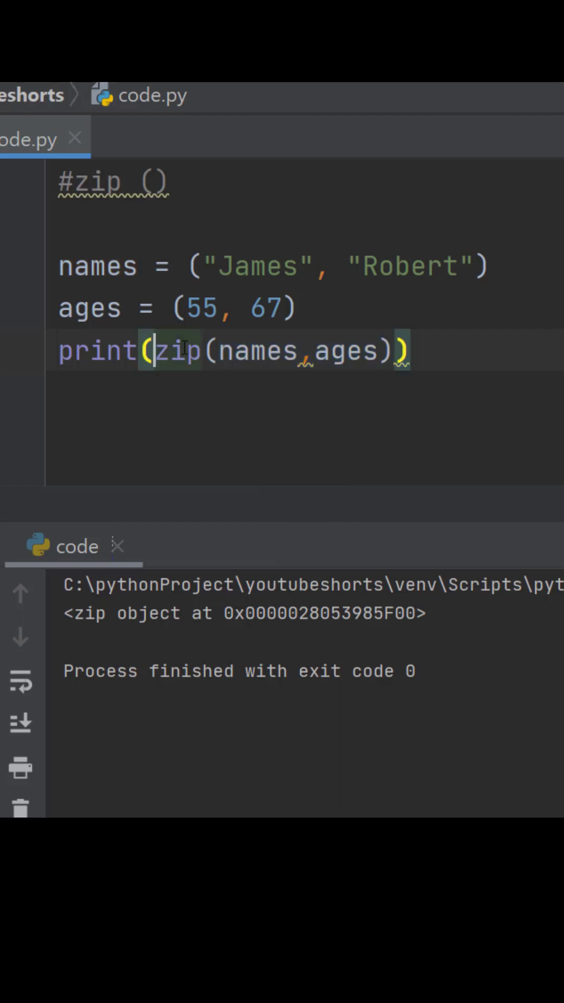
Wrap zip in tuple(), then replace tuple with list to print [('James', 55), ('Robert', 67)].
type("tuple")
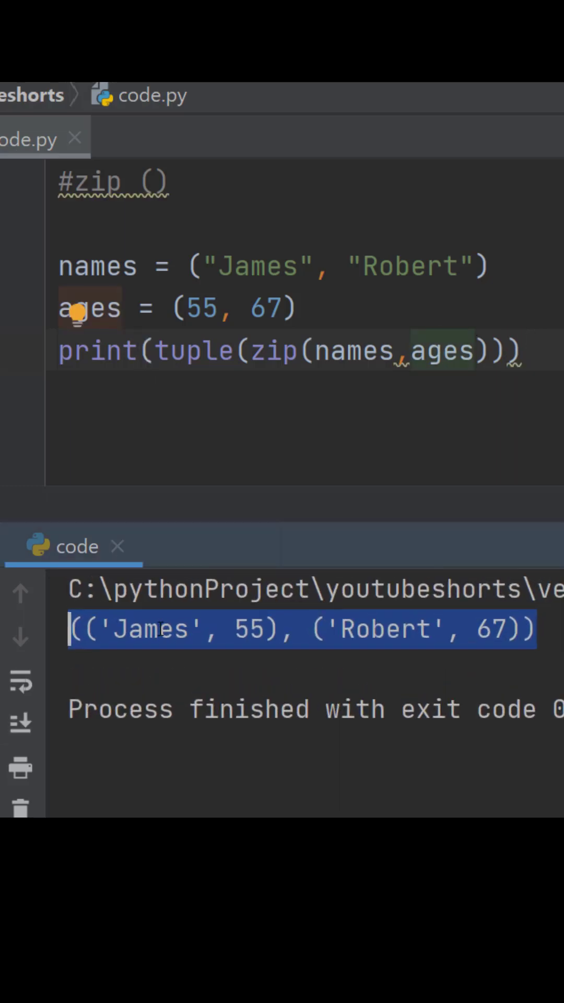
double_click(193, 350)
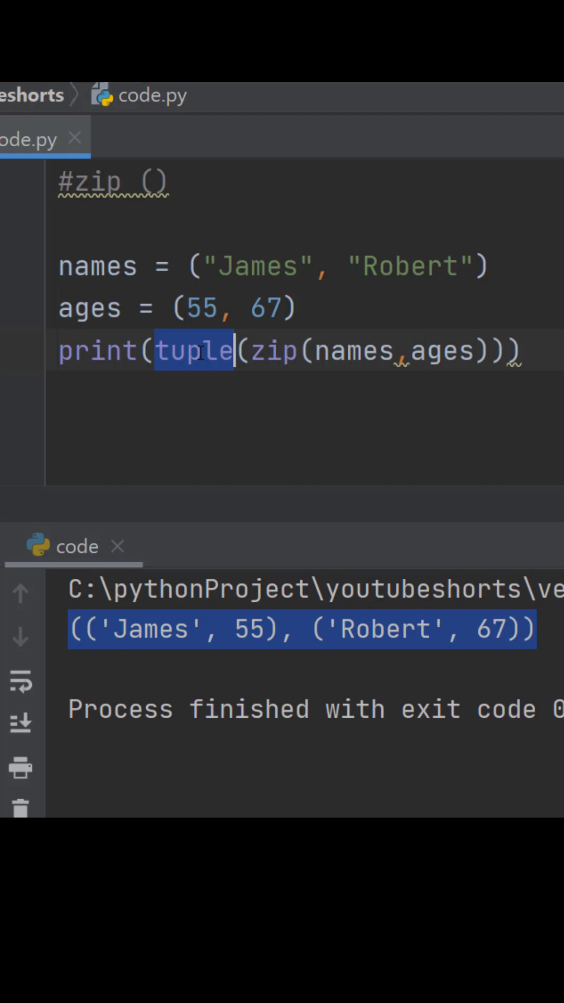
type("list")
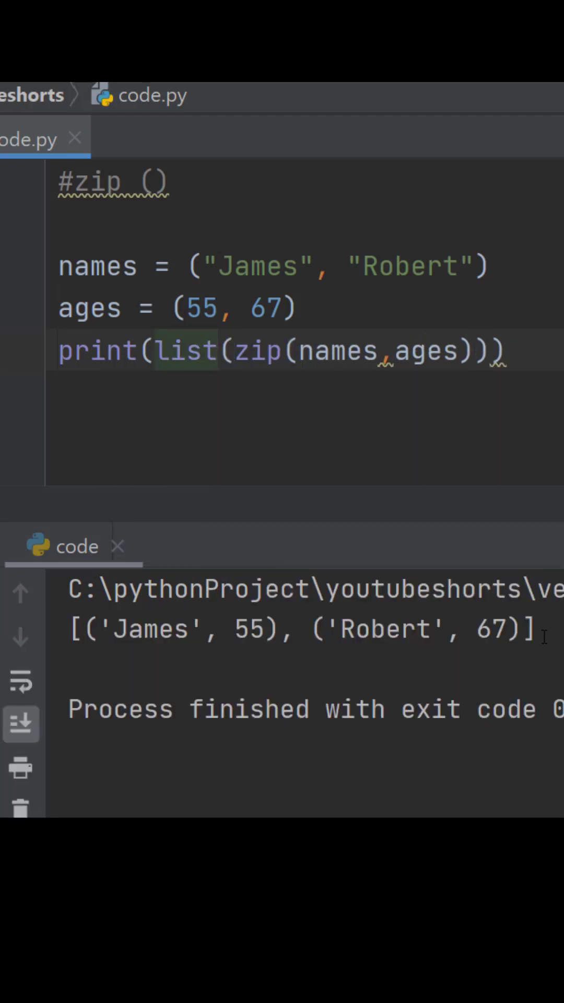